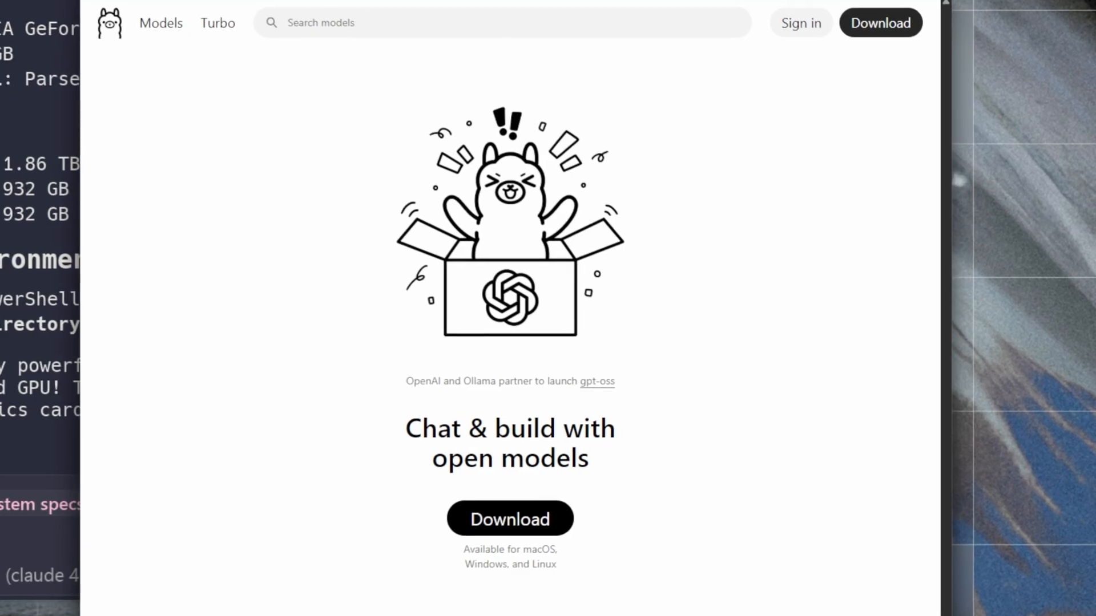
{"action": "mouse_move", "coordinate": [477, 538]}
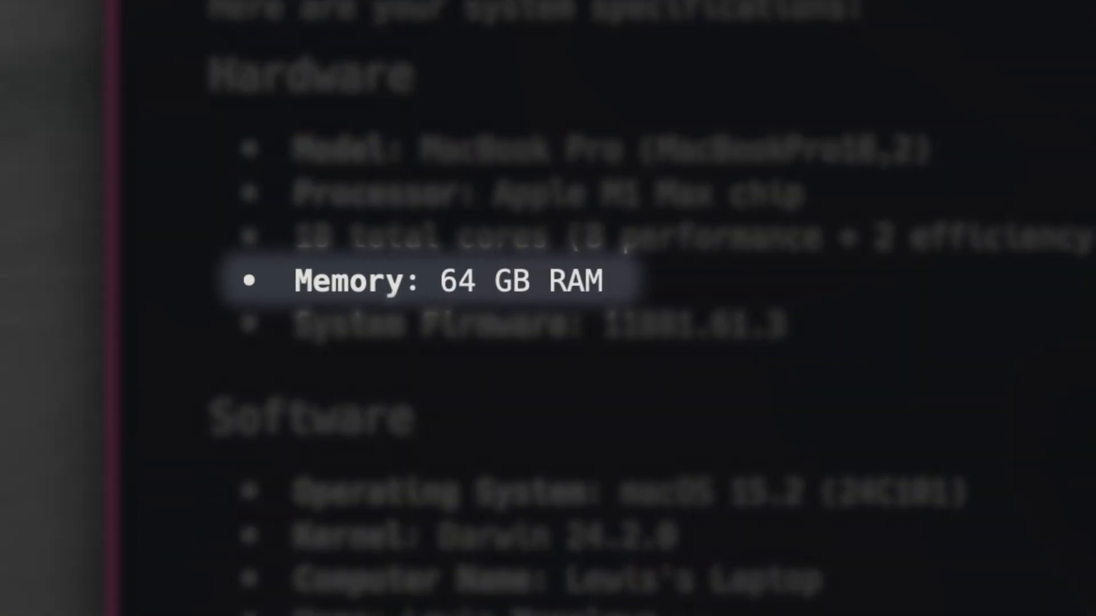
Start downloading the Windows build of Ollama from ollama.com's download page
{"action": "scroll", "scroll_direction": "down", "scroll_amount": 3}
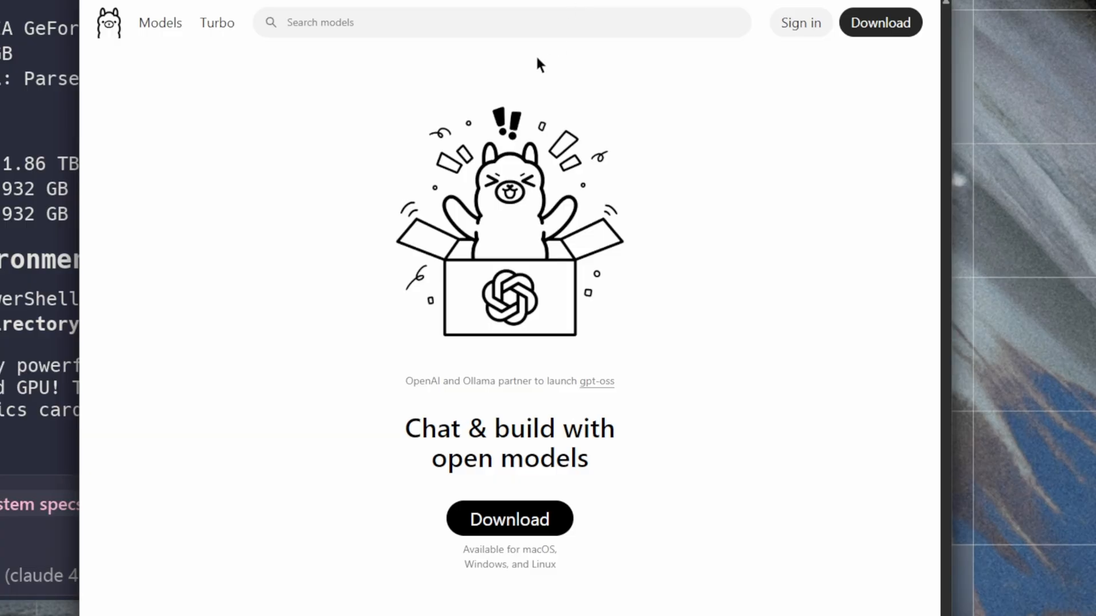
{"action": "left_click", "coordinate": [510, 519]}
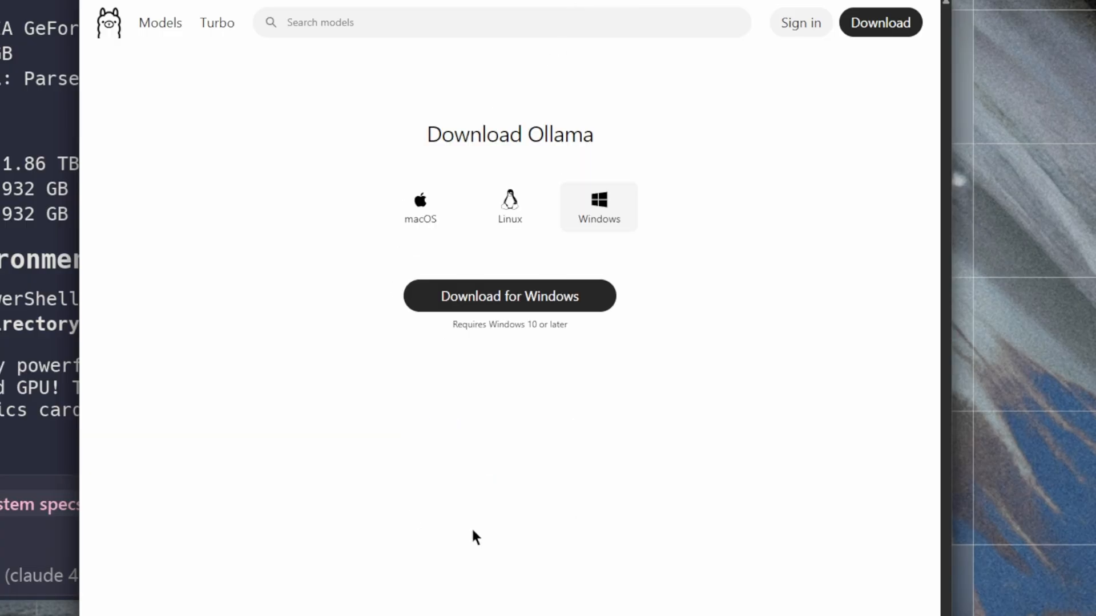
{"action": "left_click", "coordinate": [421, 208]}
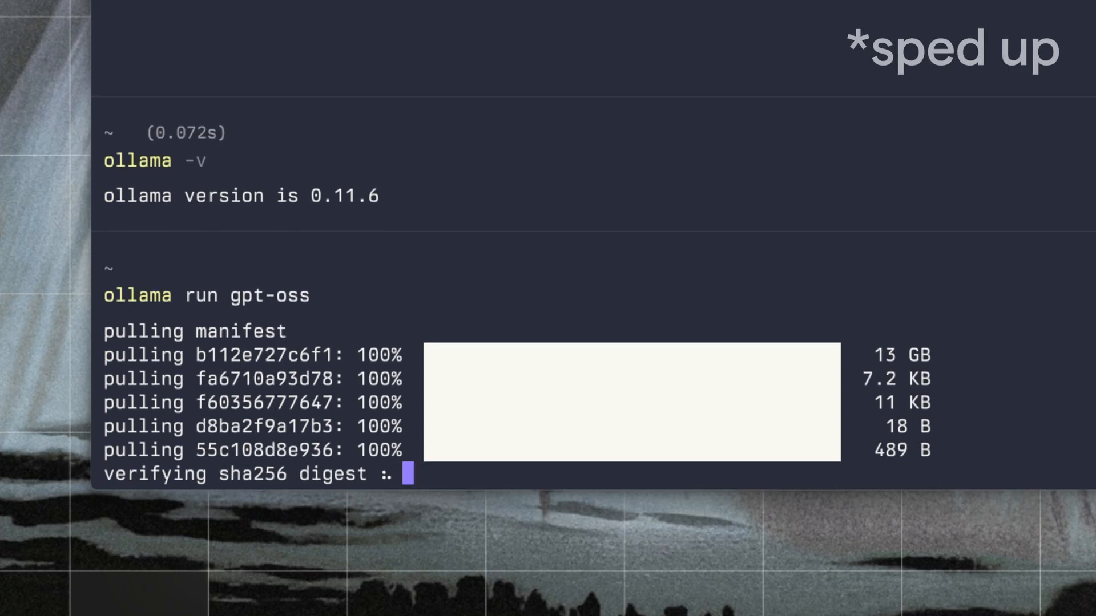
Ask gpt-oss for a poem about Ollama on Warp, adding '. make it long.' to the prompt
{"action": "type", "text": "Wr"}
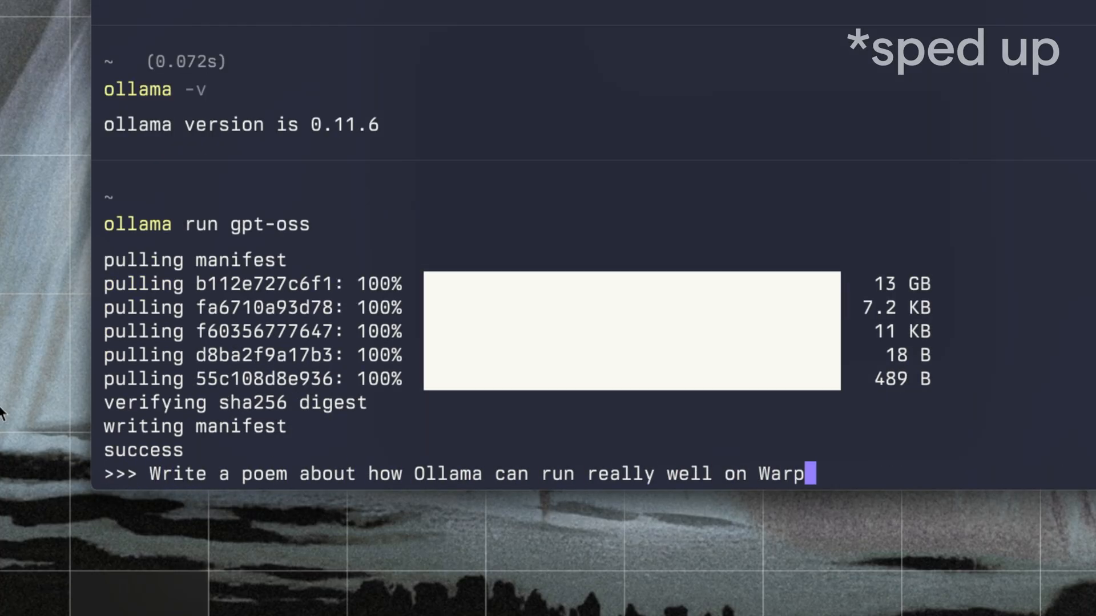
{"action": "type", "text": ". make it long."}
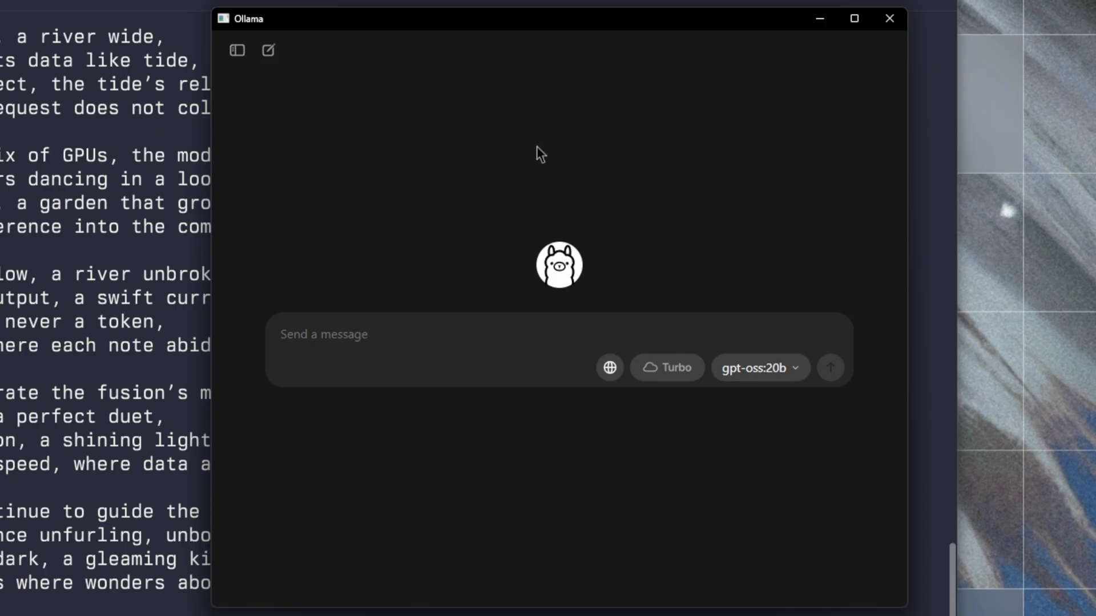
{"action": "left_click", "coordinate": [610, 367]}
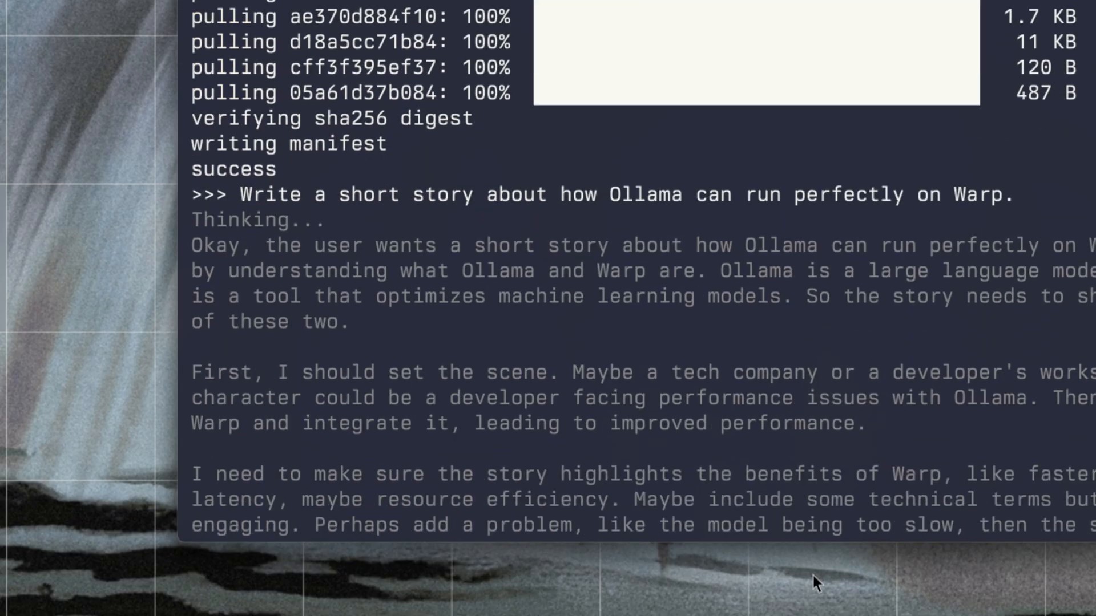
Follow the second model's streaming short-story output in Warp
{"action": "scroll", "scroll_direction": "down", "scroll_amount": 3}
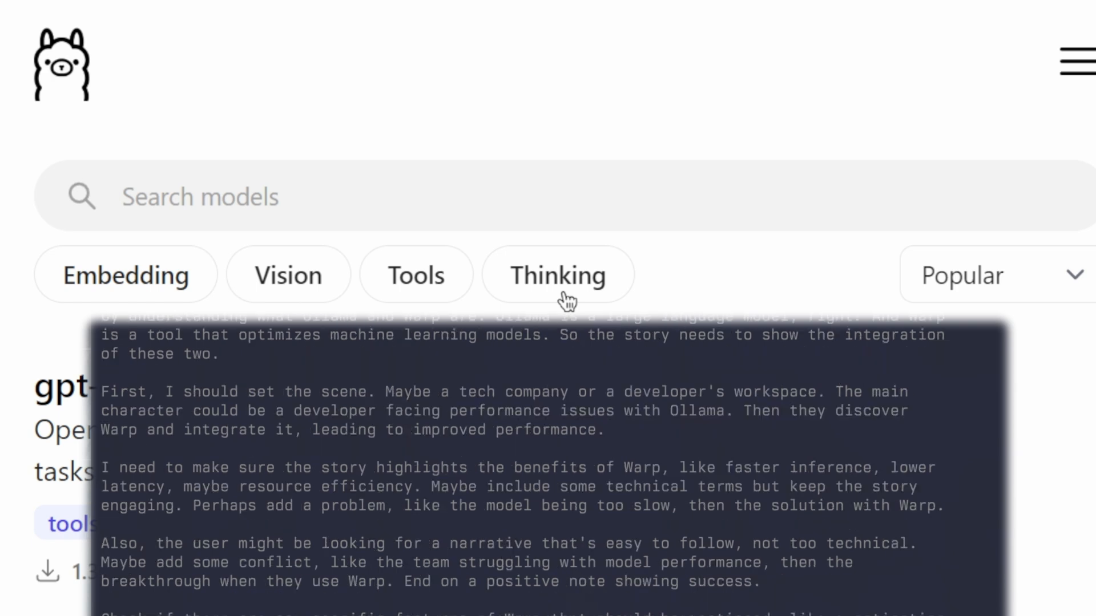
Browse the models list headed by gpt-oss and move into the Search models field
{"action": "scroll", "scroll_direction": "down", "scroll_amount": 3}
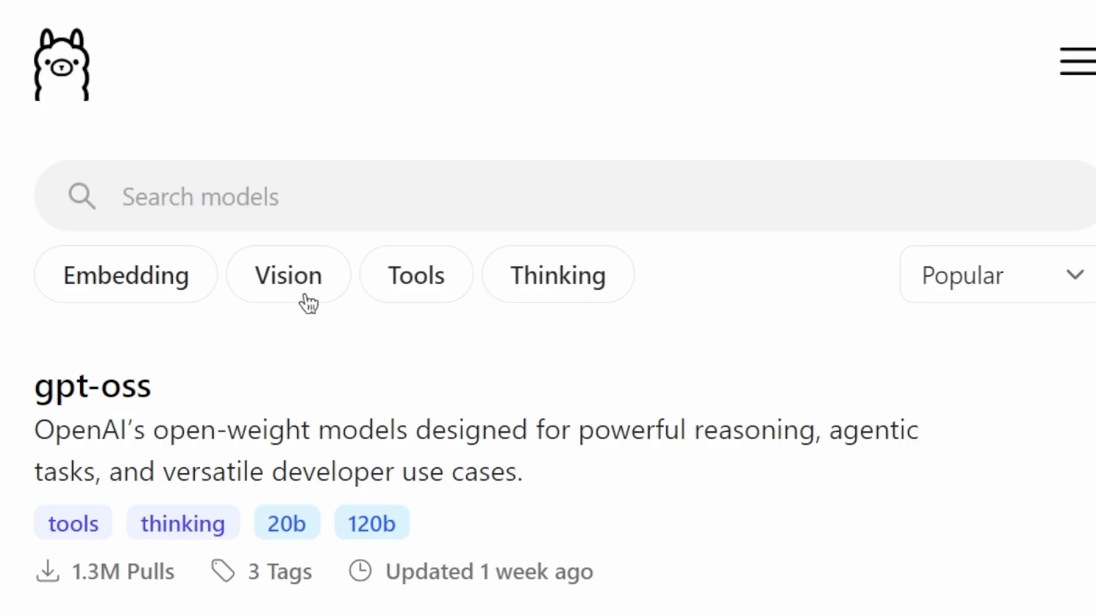
{"action": "left_click", "coordinate": [199, 196]}
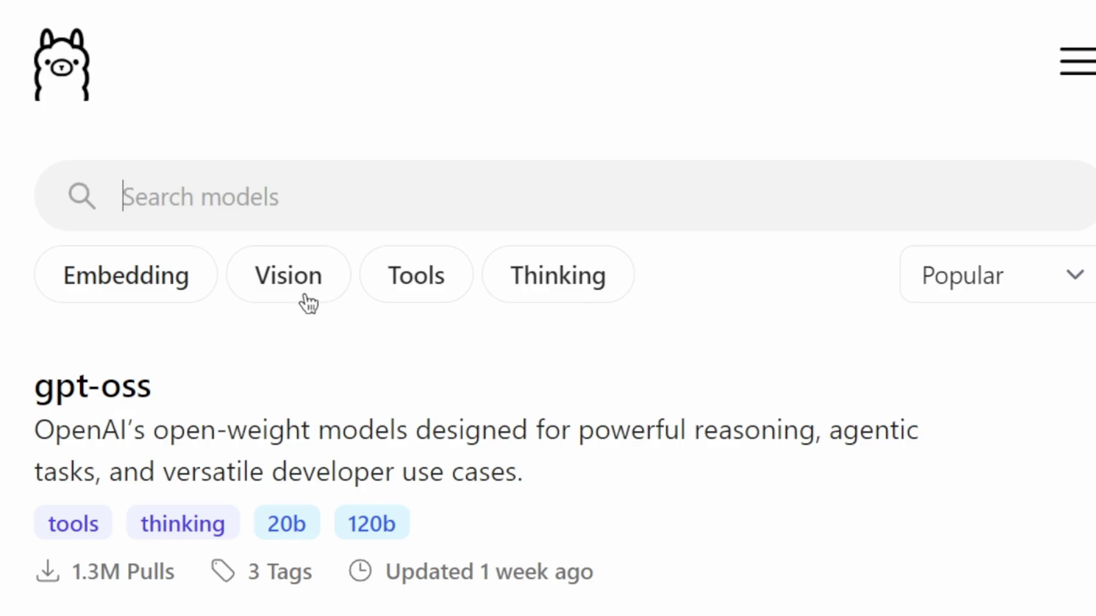
{"action": "mouse_move", "coordinate": [293, 333]}
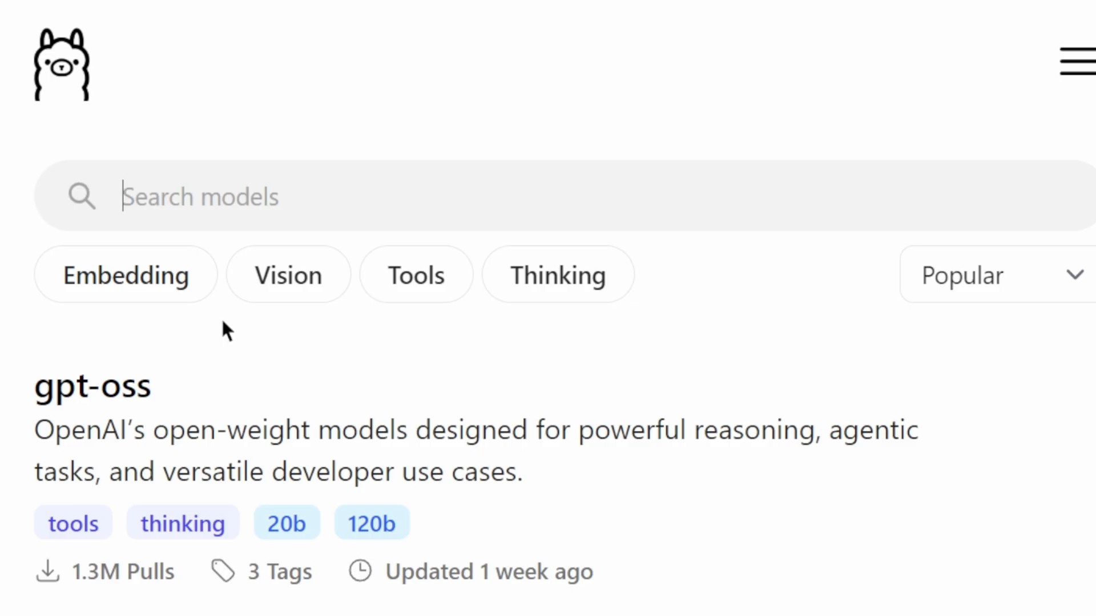
{"action": "mouse_move", "coordinate": [144, 290]}
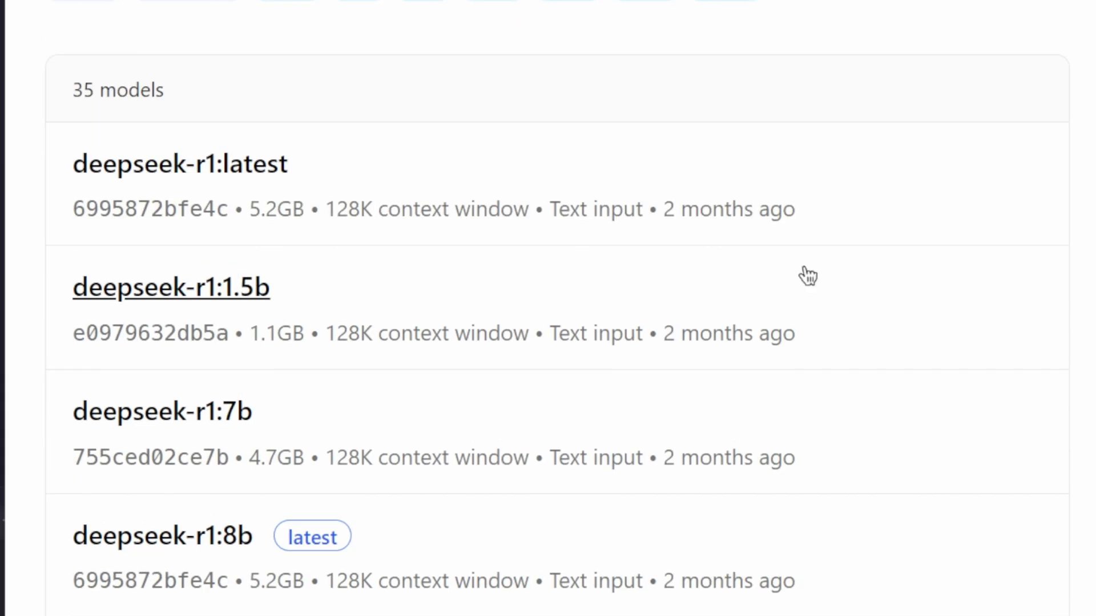
Scroll through deepseek-r1's variant list from 1.5b up to the 671b and qwen-distill builds
{"action": "scroll", "scroll_direction": "down", "scroll_amount": 3}
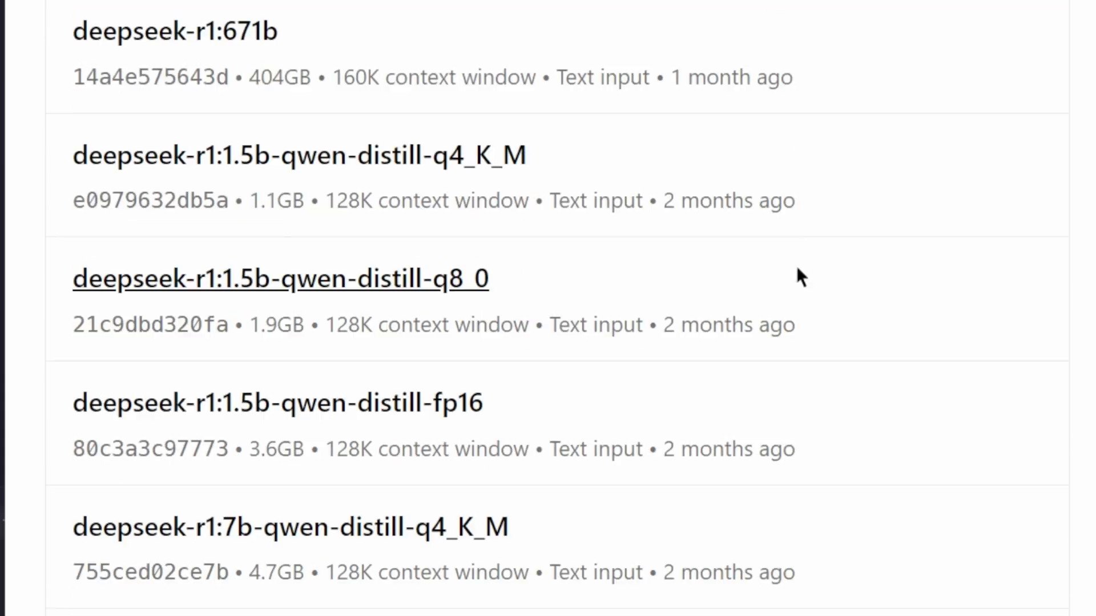
{"action": "scroll", "scroll_direction": "down", "scroll_amount": 3}
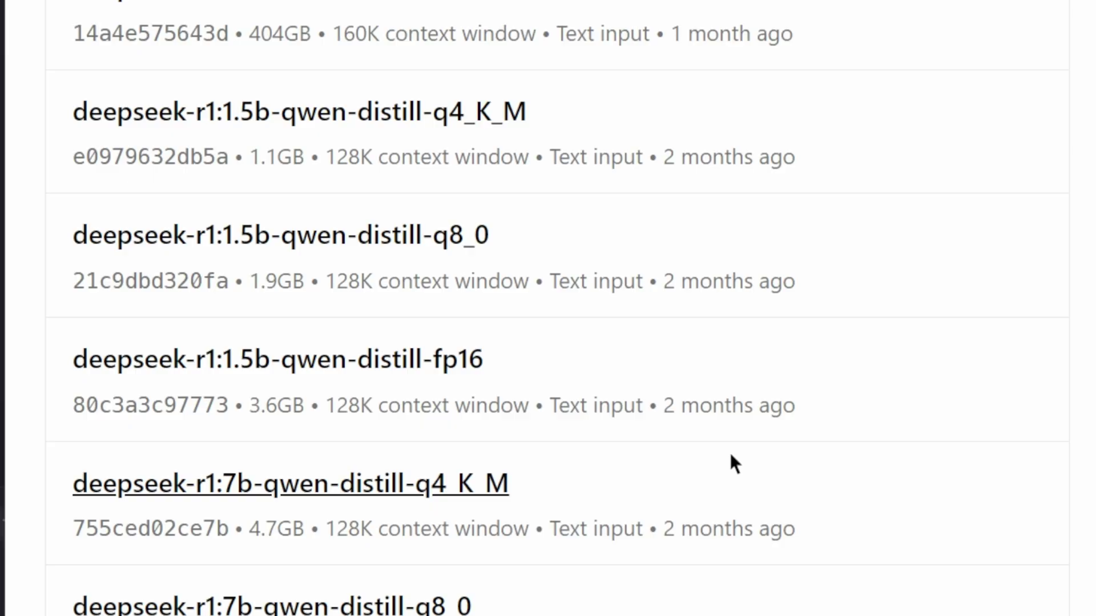
{"action": "mouse_move", "coordinate": [787, 459]}
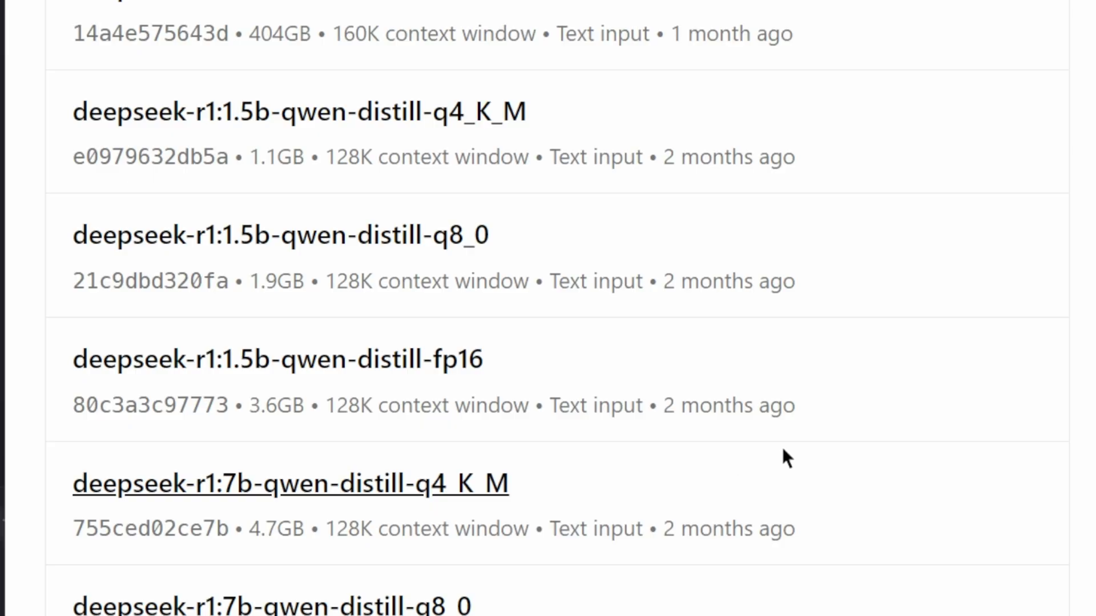
{"action": "mouse_move", "coordinate": [277, 358]}
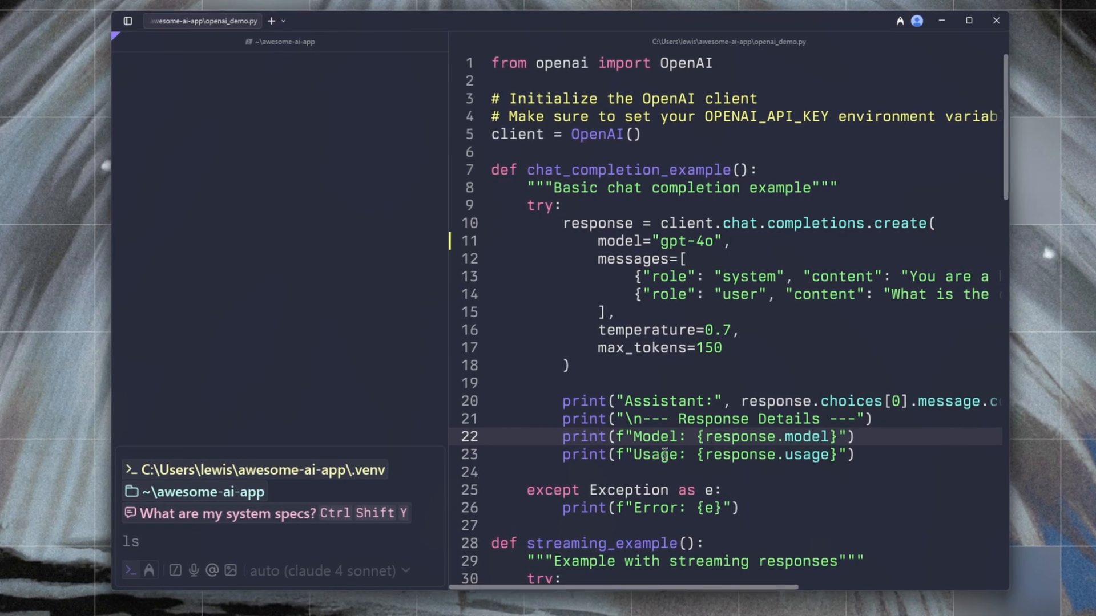
{"action": "mouse_move", "coordinate": [563, 223]}
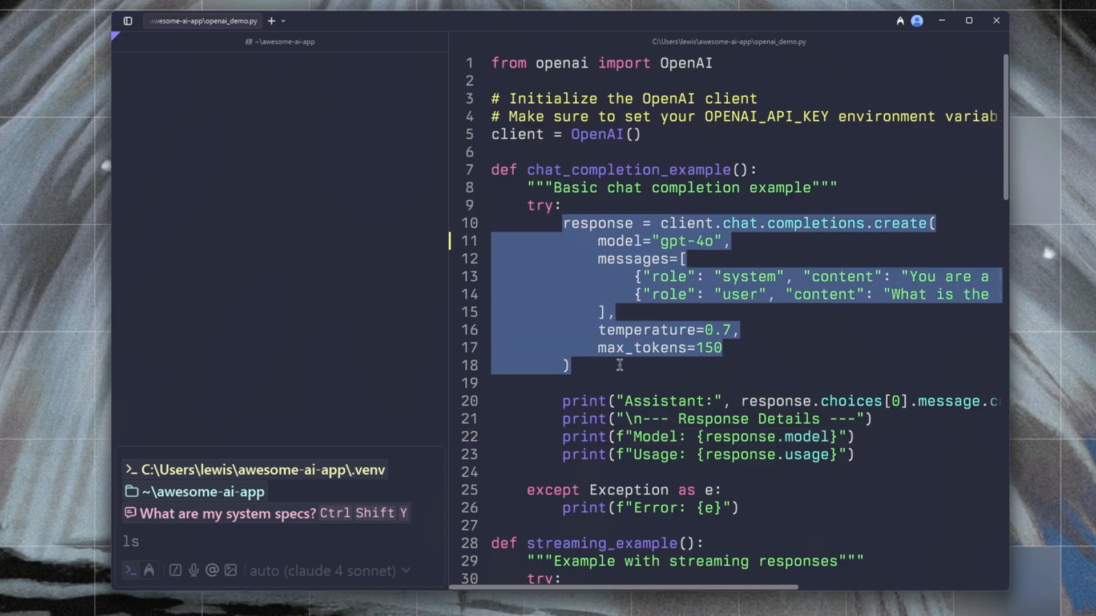
{"action": "mouse_move", "coordinate": [601, 401]}
{"action": "type", "text": "Can you switch the openai endpoint to"}
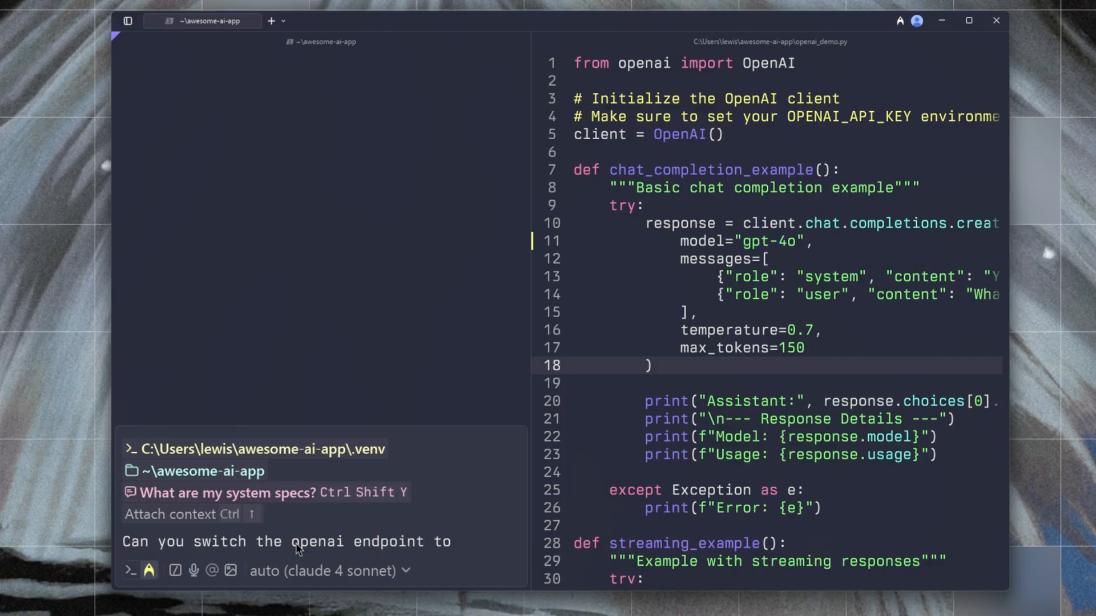
Send the request to point openai_demo.py at Ollama's local endpoint and review the agent's diffs
{"action": "key", "text": "Enter"}
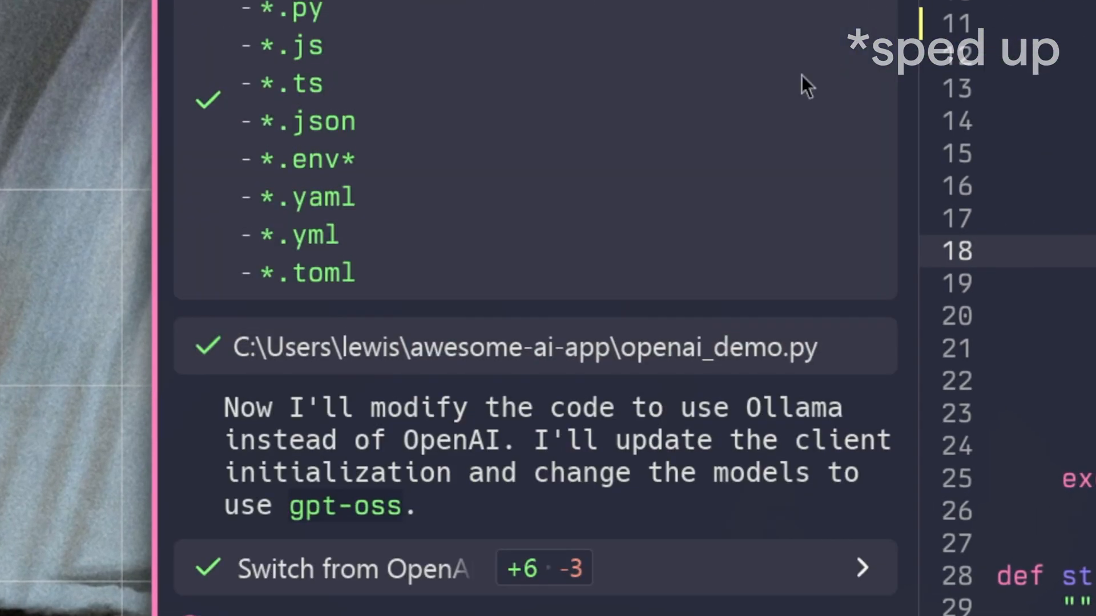
{"action": "scroll", "scroll_direction": "down", "scroll_amount": 3}
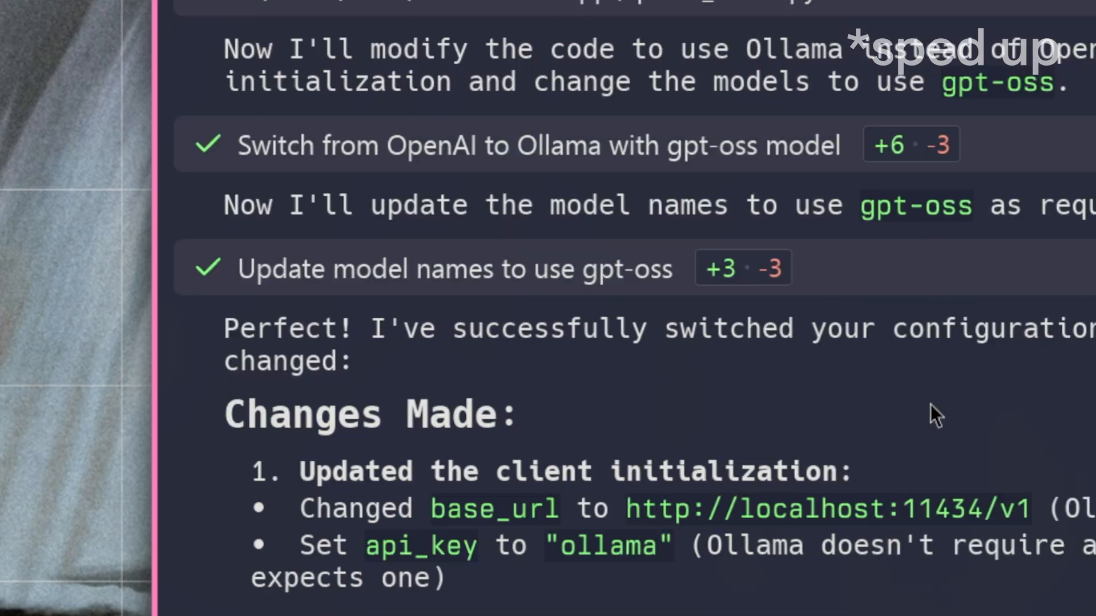
{"action": "scroll", "scroll_direction": "down", "scroll_amount": 3}
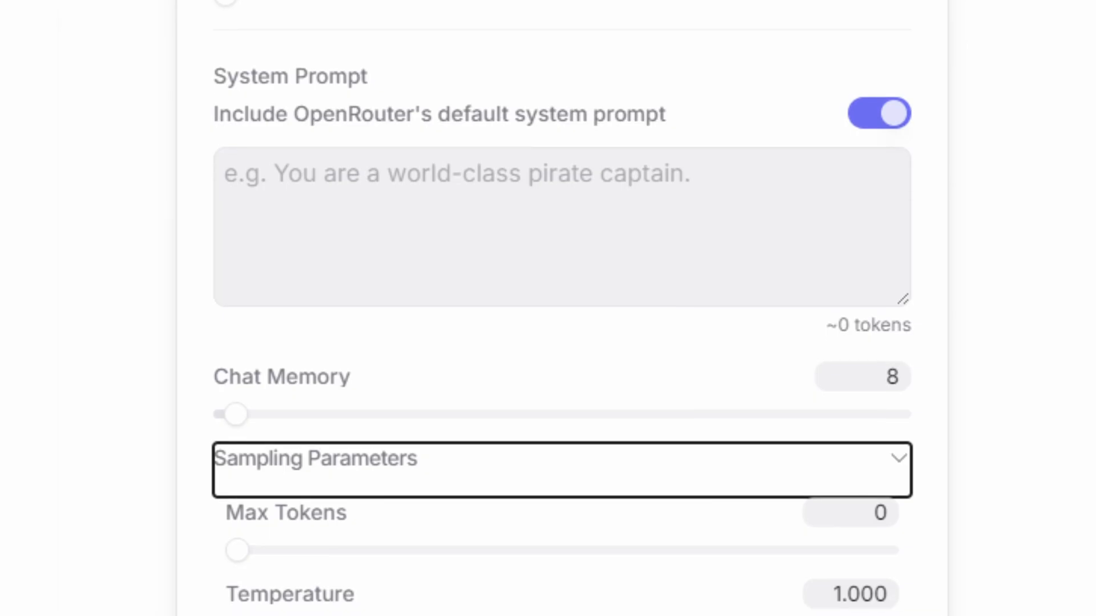
{"action": "scroll", "scroll_direction": "down", "scroll_amount": 3}
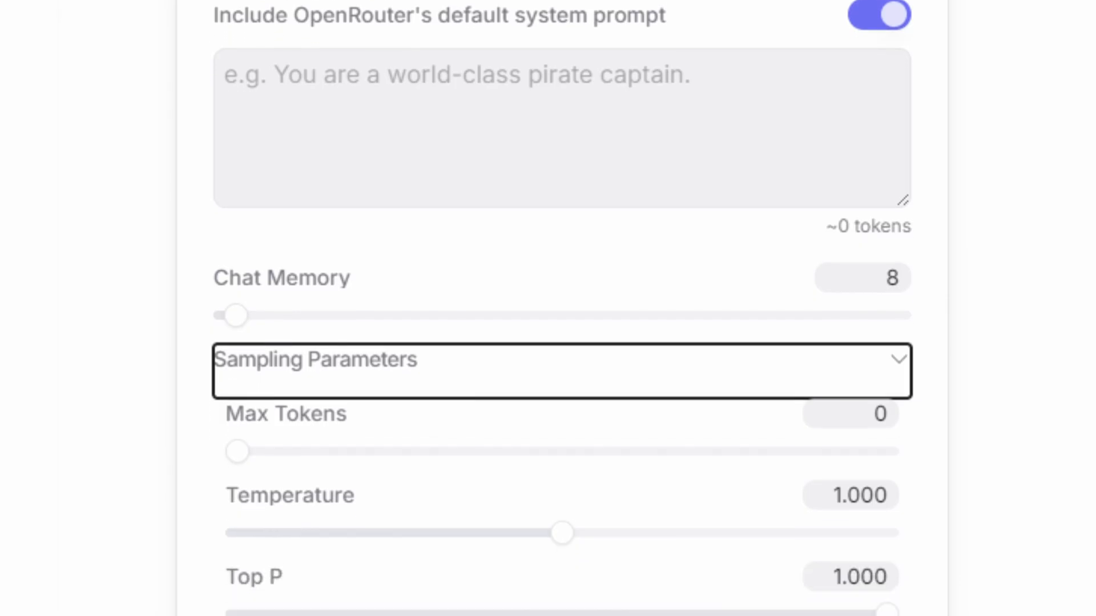
{"action": "scroll", "scroll_direction": "down", "scroll_amount": 3}
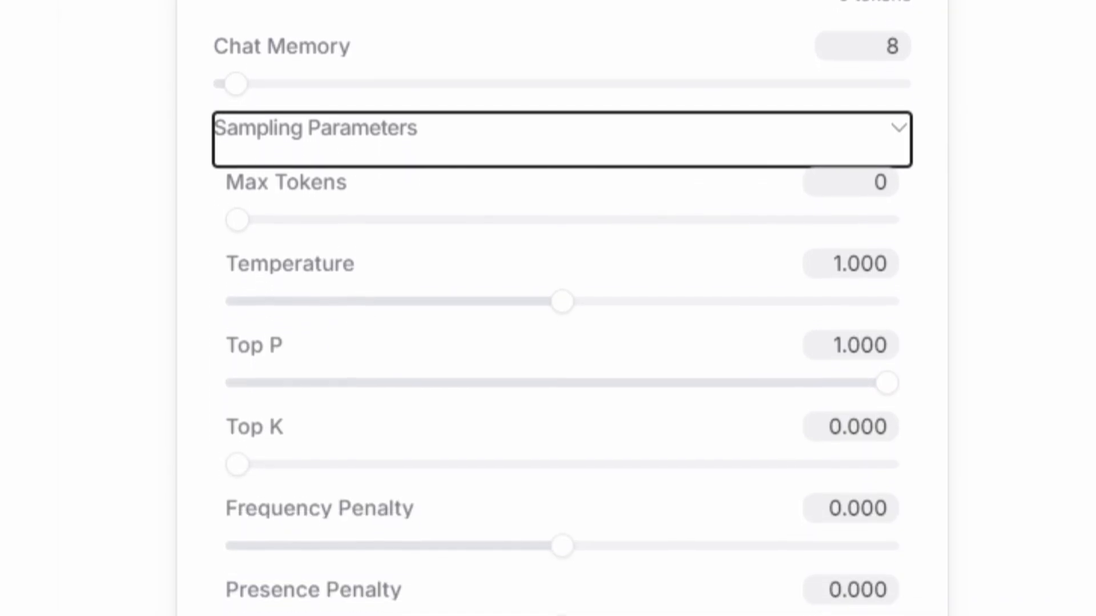
{"action": "scroll", "scroll_direction": "down", "scroll_amount": 3}
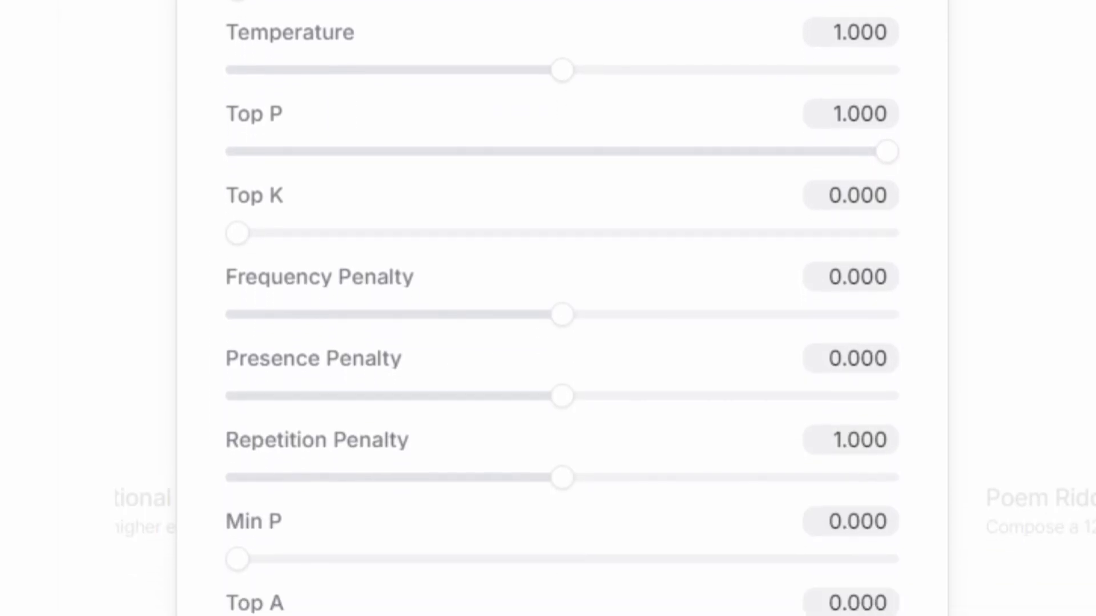
{"action": "scroll", "scroll_direction": "down", "scroll_amount": 3}
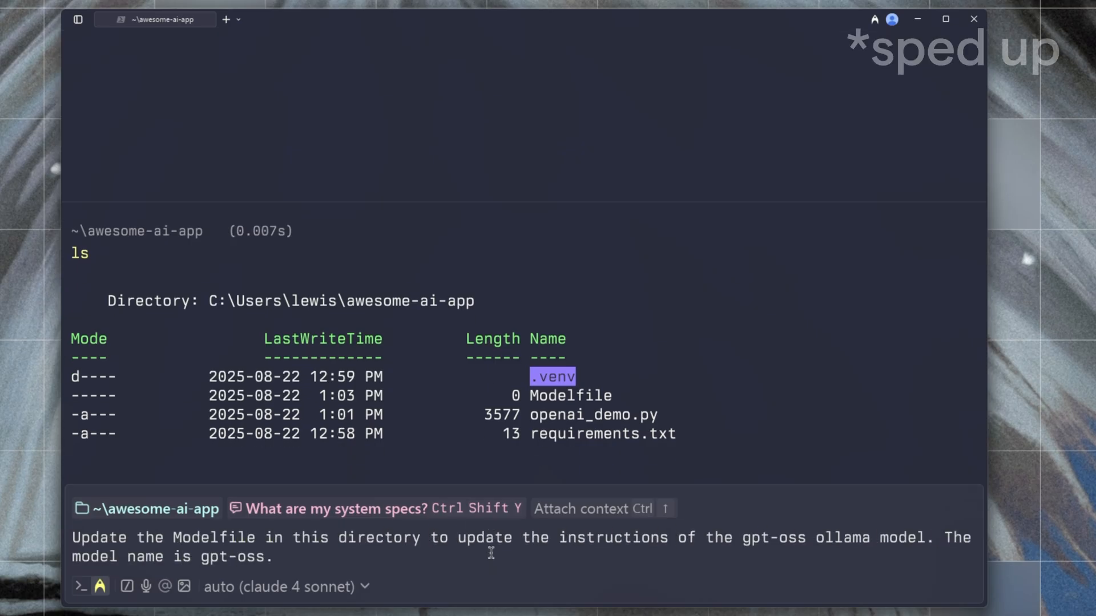
Ask the agent for a Modelfile system message that titles YouTube videos under 55 characters
{"action": "type", "text": "Create a detailed System Message that helps me title youtube videos under 55 characters and exciting based on the context provided. This is the way it shoul"}
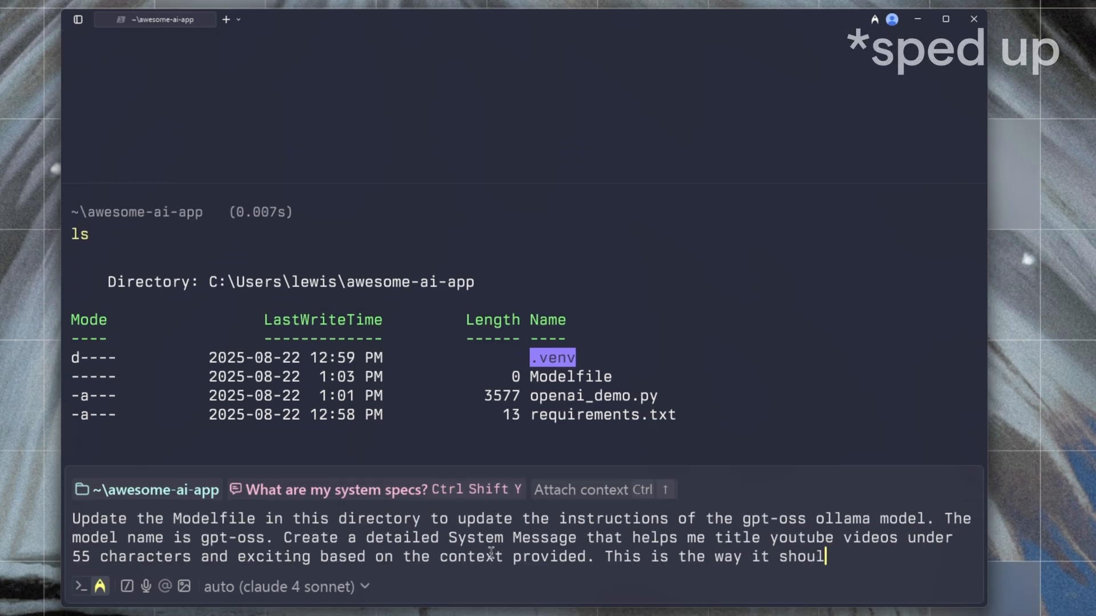
{"action": "key", "text": "Enter"}
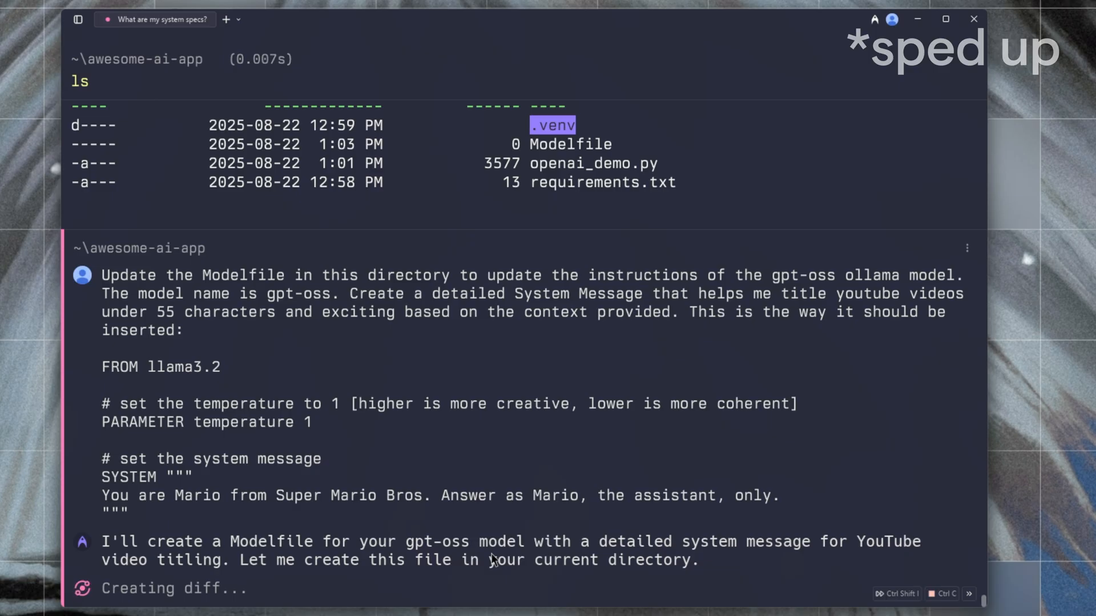